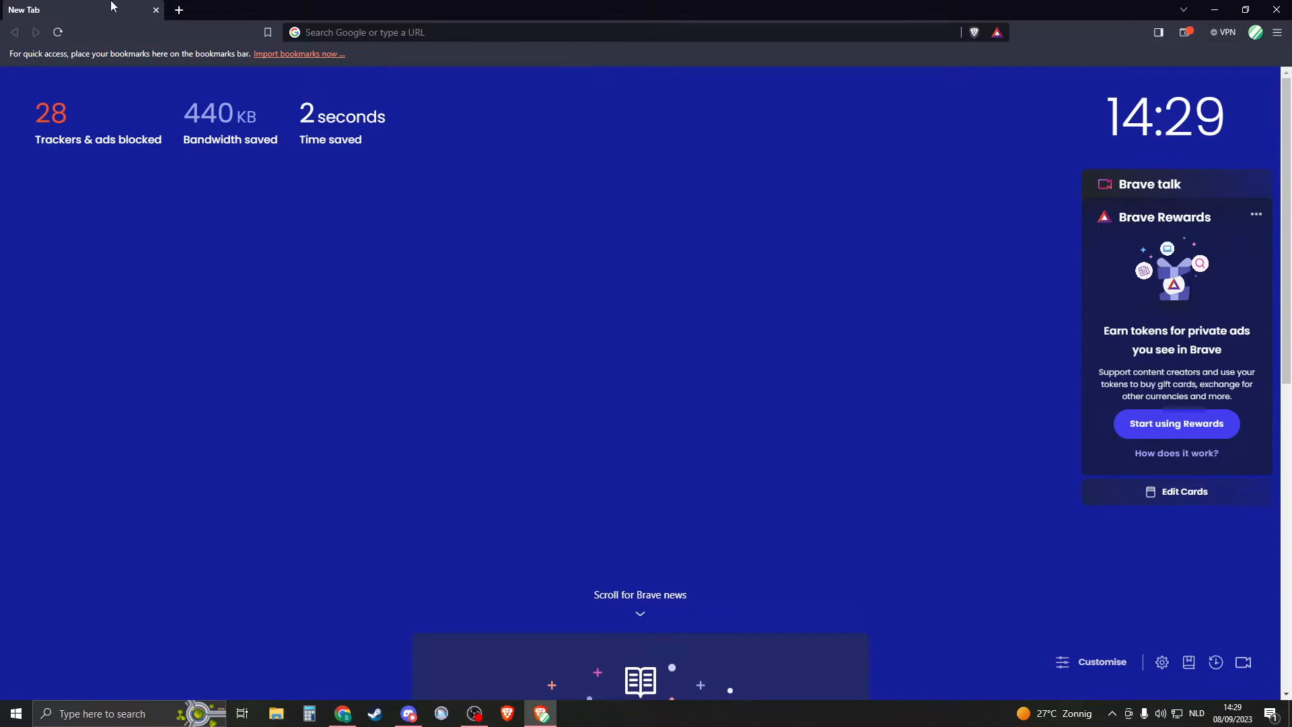
pyautogui.moveTo(794, 347)
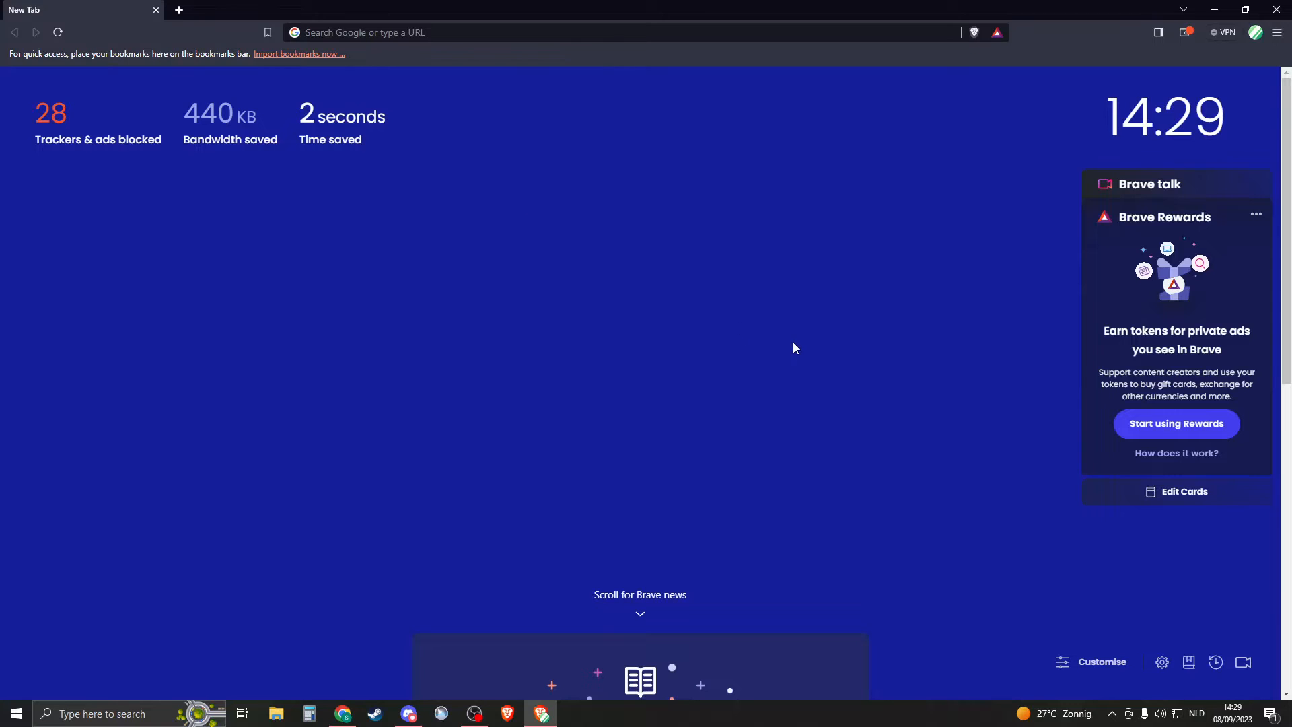
pyautogui.moveTo(366, 254)
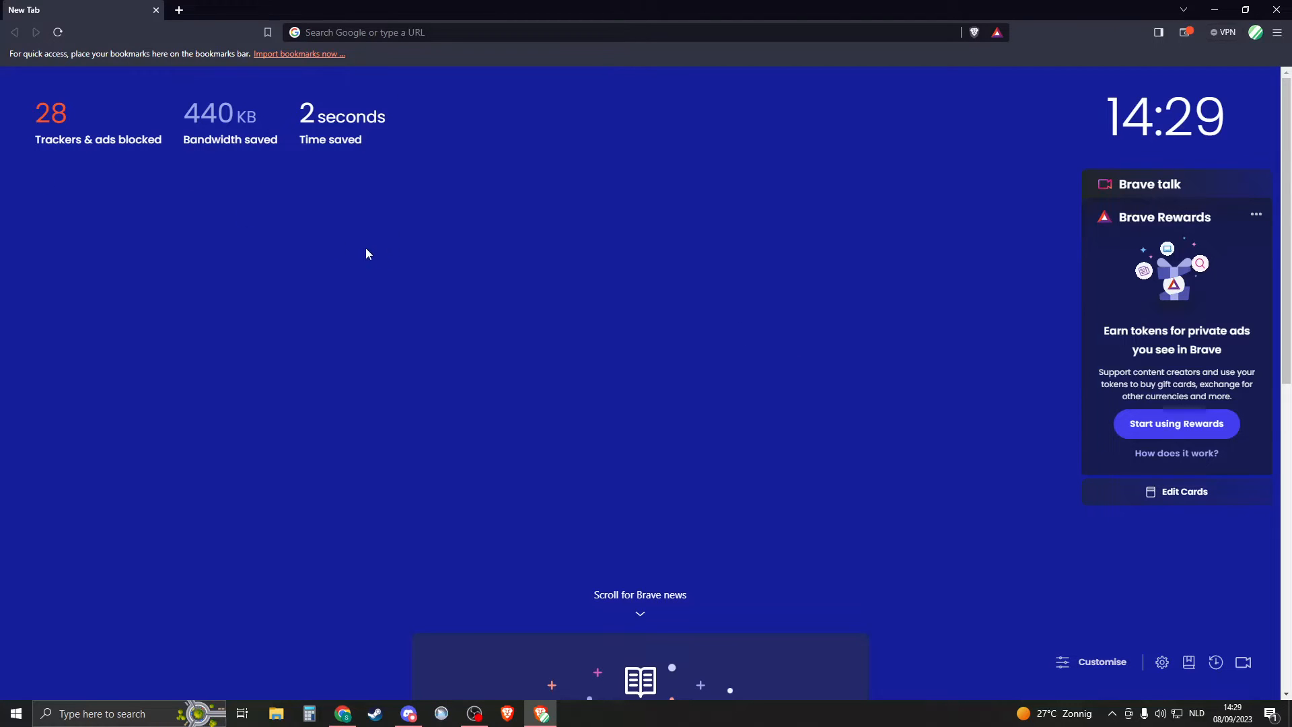
pyautogui.moveTo(848, 421)
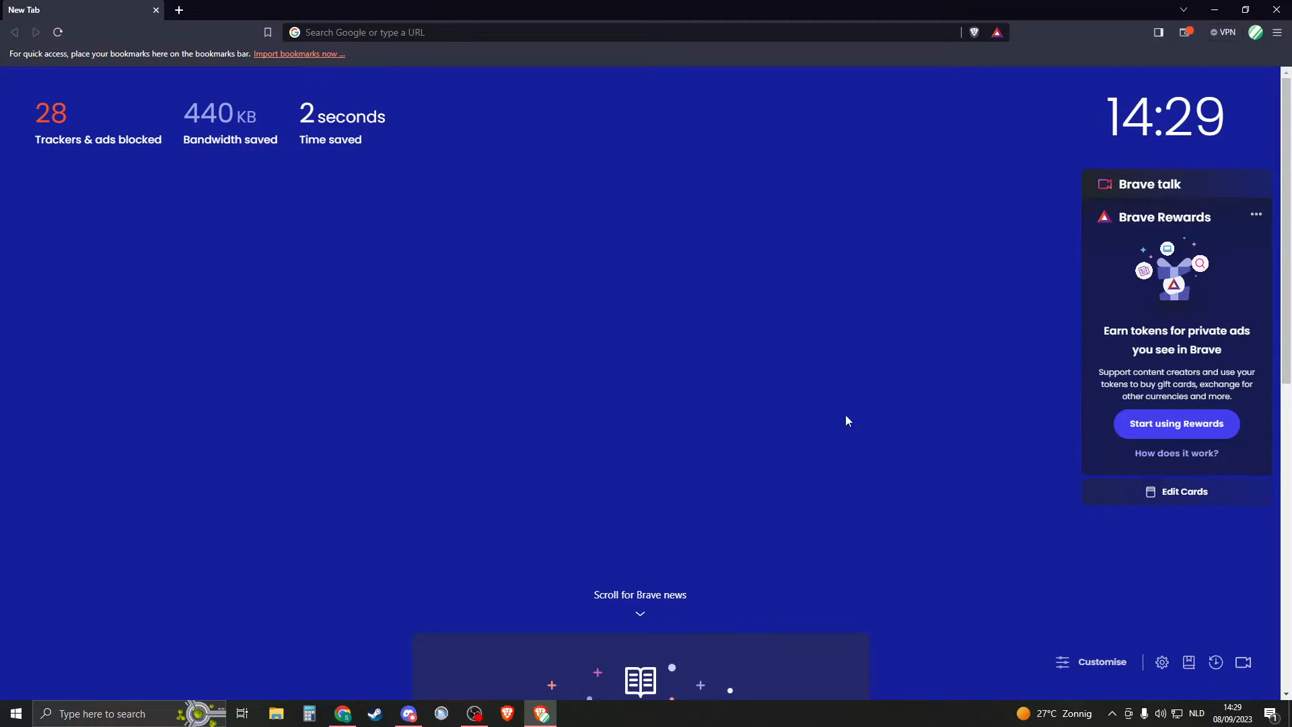
pyautogui.moveTo(1096, 668)
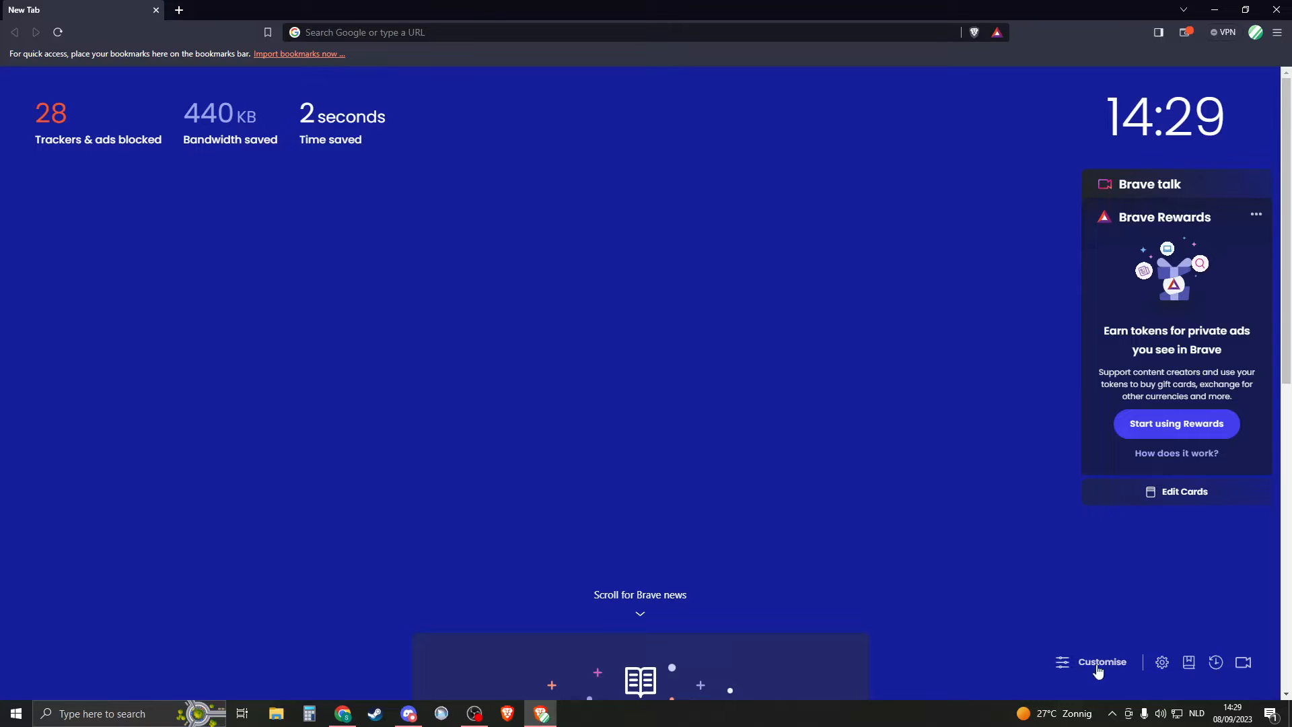
pyautogui.moveTo(893, 521)
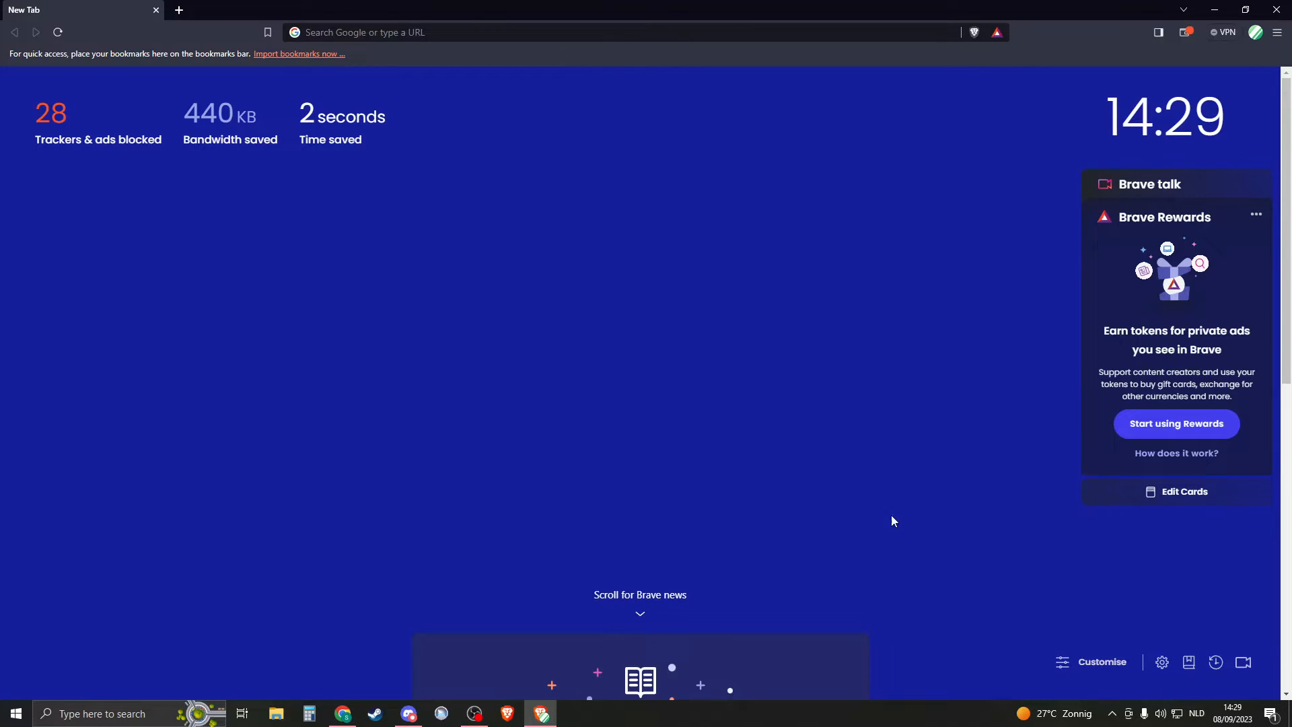
pyautogui.moveTo(1108, 655)
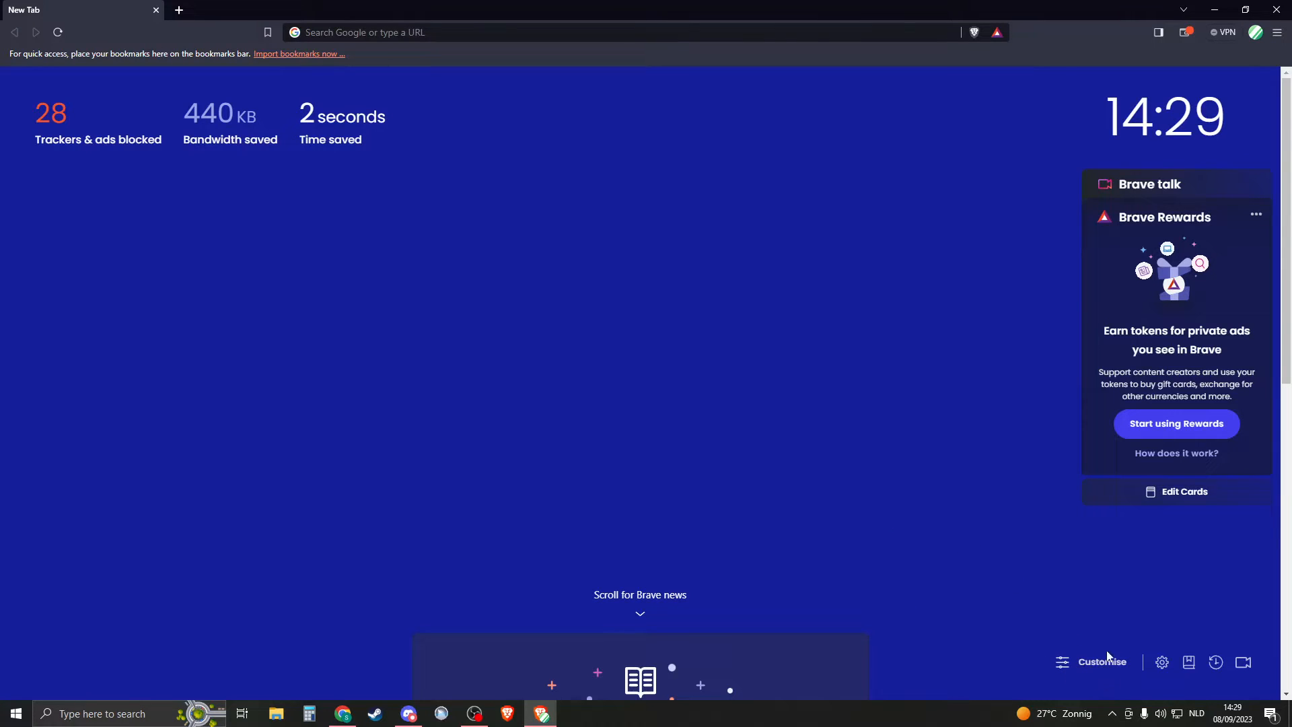
# Step: Set a purple gradient as the new tab background from the Customise dashboard, cancelling the file picker
pyautogui.click(1100, 663)
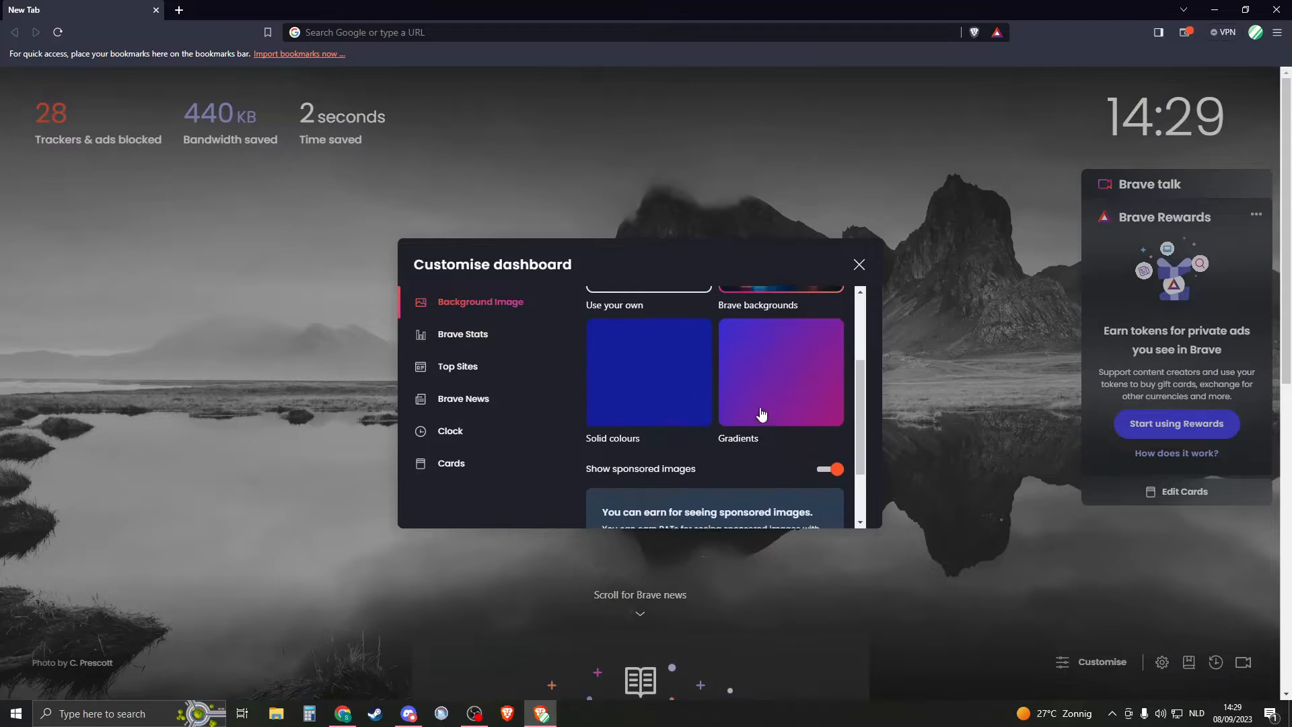
pyautogui.click(779, 372)
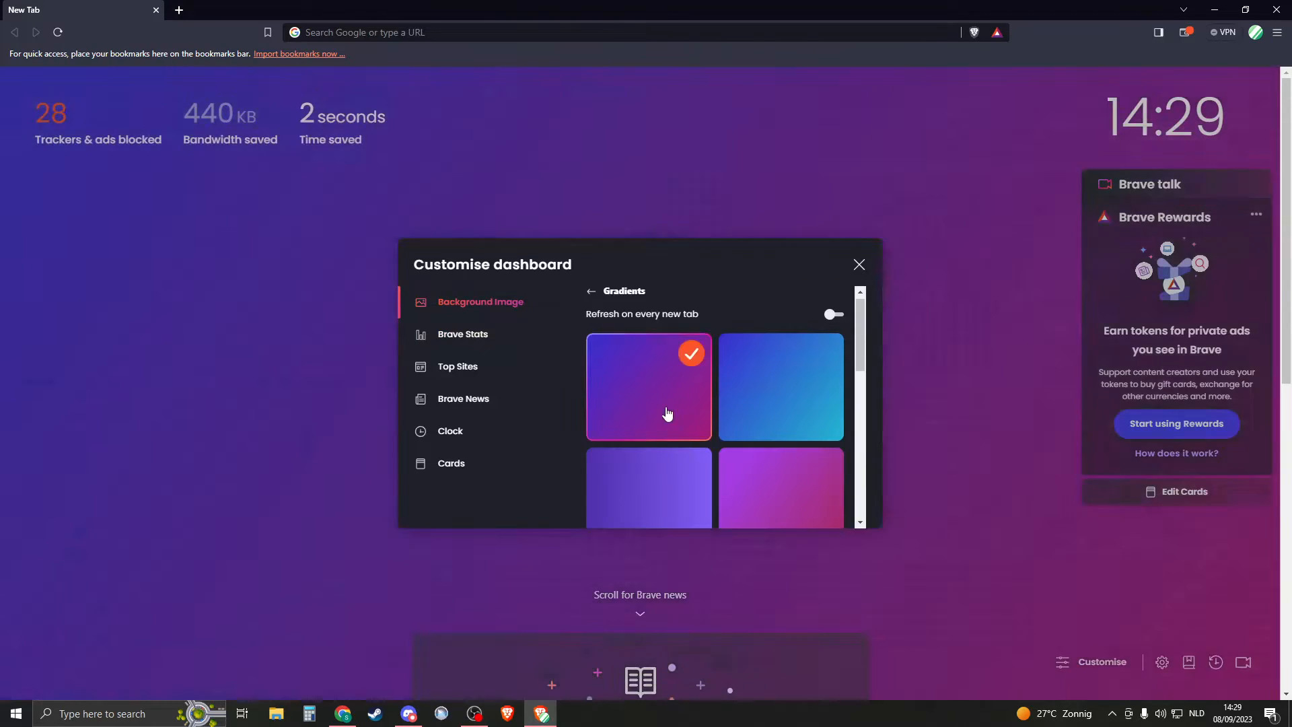
pyautogui.scroll(3)
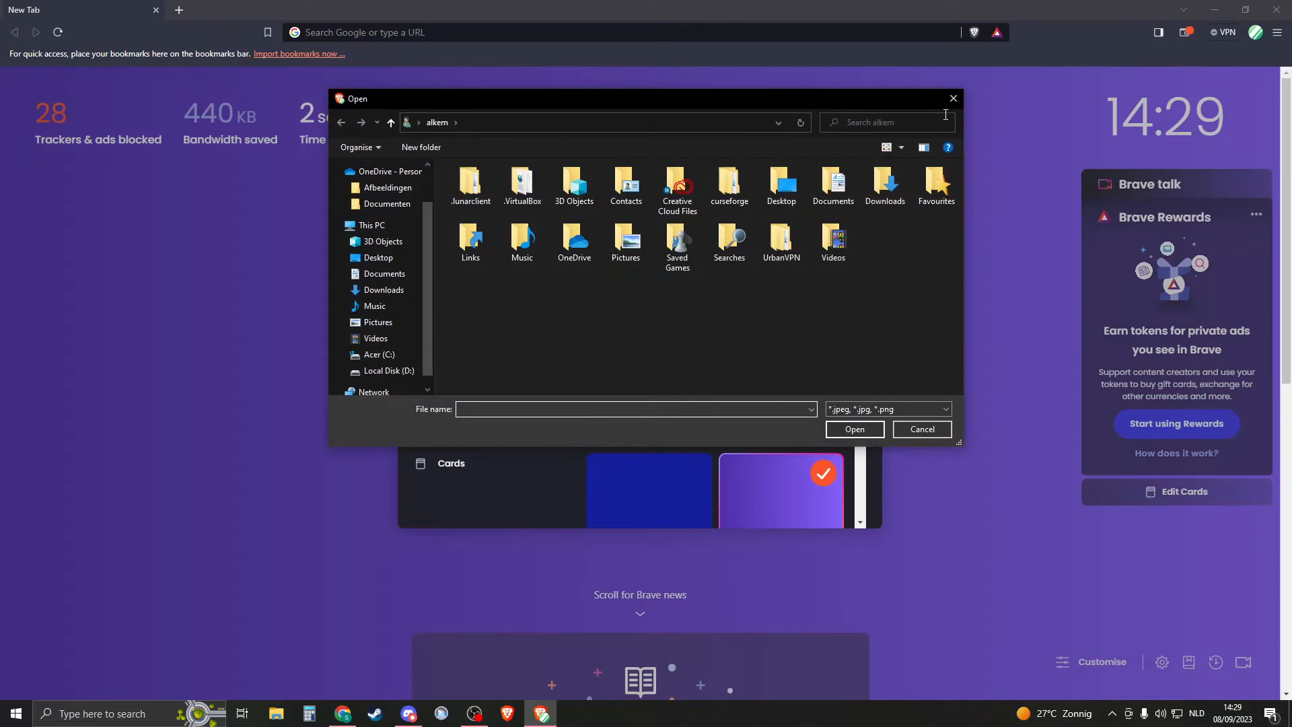
pyautogui.click(921, 430)
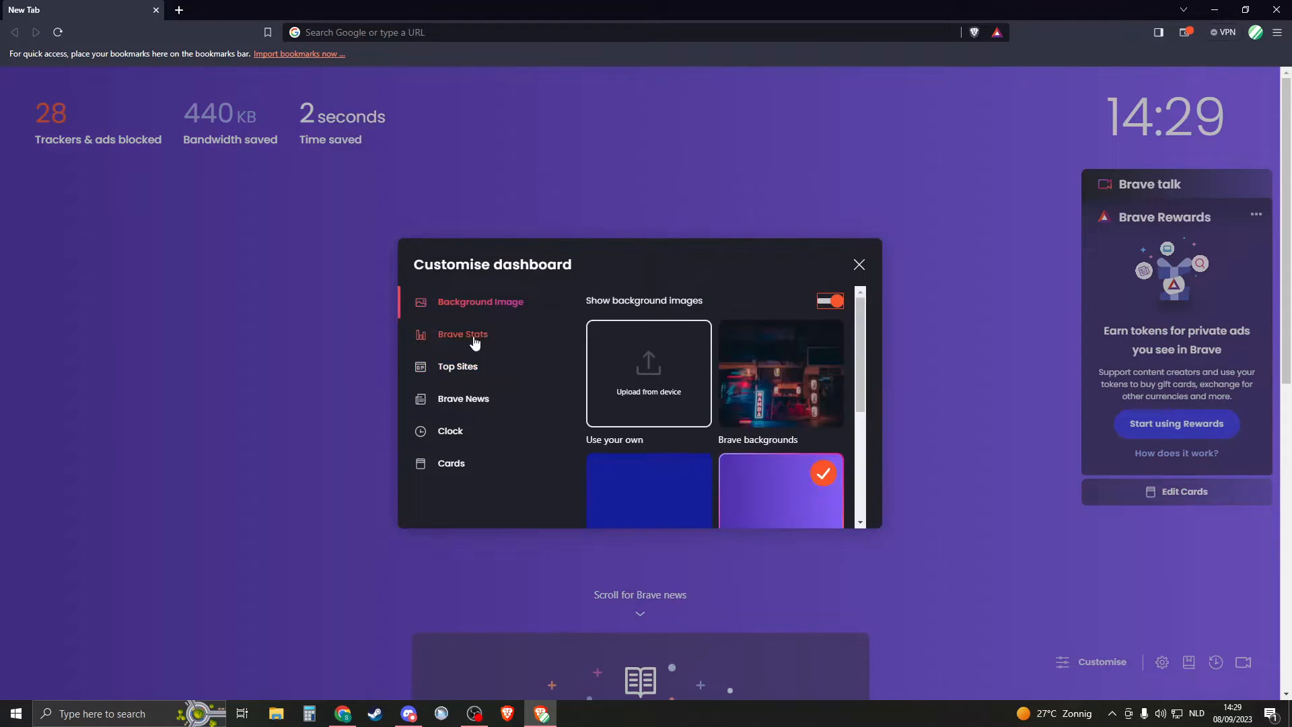
# Step: Show Brave Stats again and switch the new tab clock to 12-hour format
pyautogui.click(462, 334)
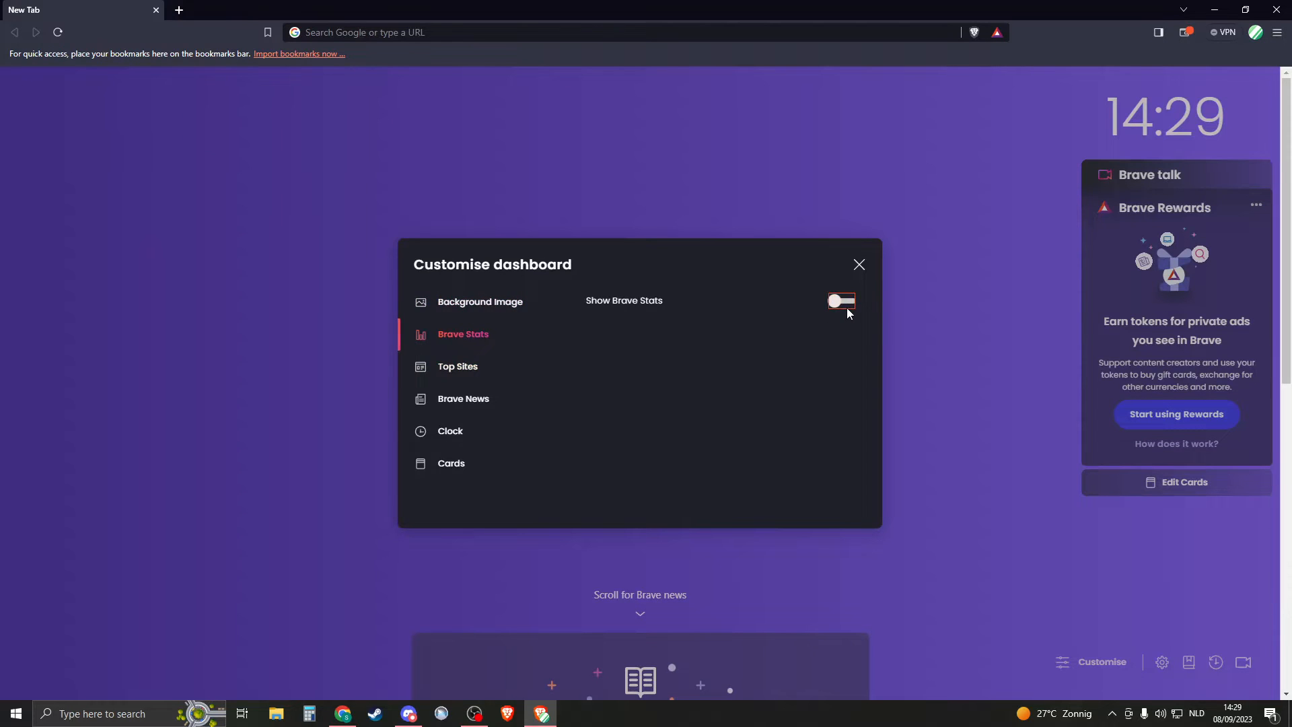
pyautogui.click(840, 301)
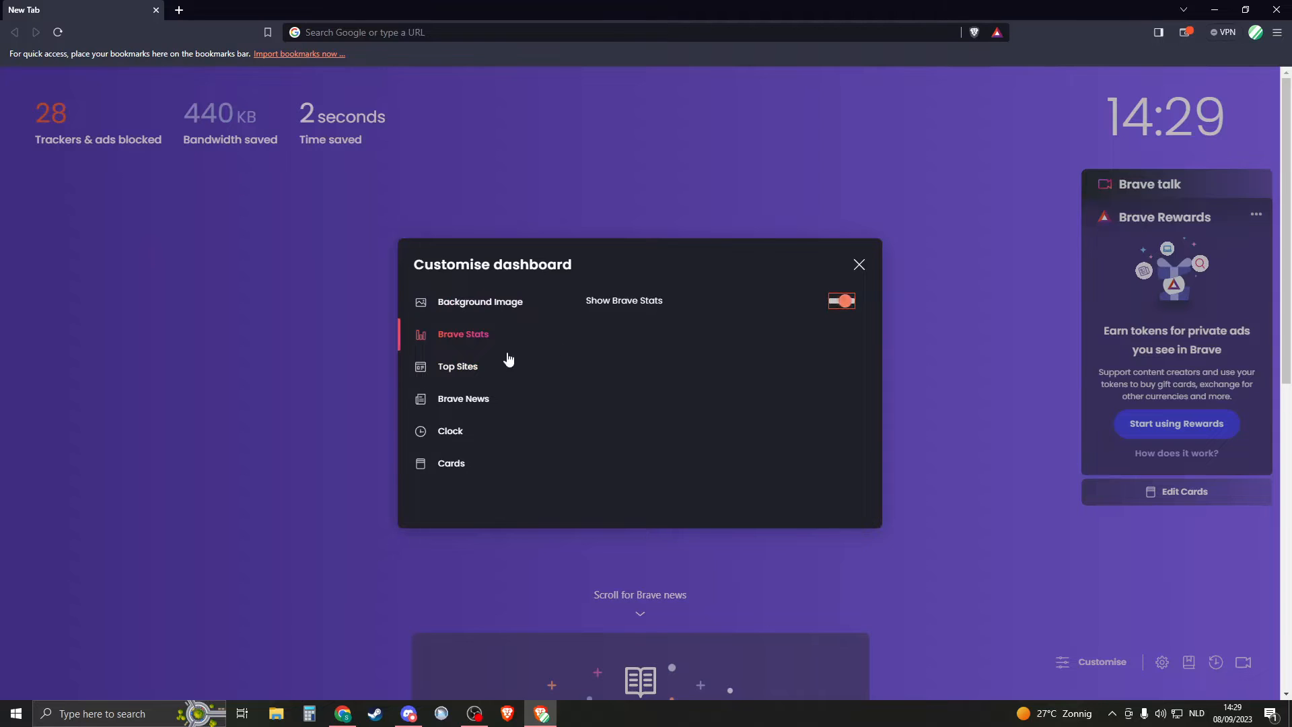
pyautogui.click(458, 366)
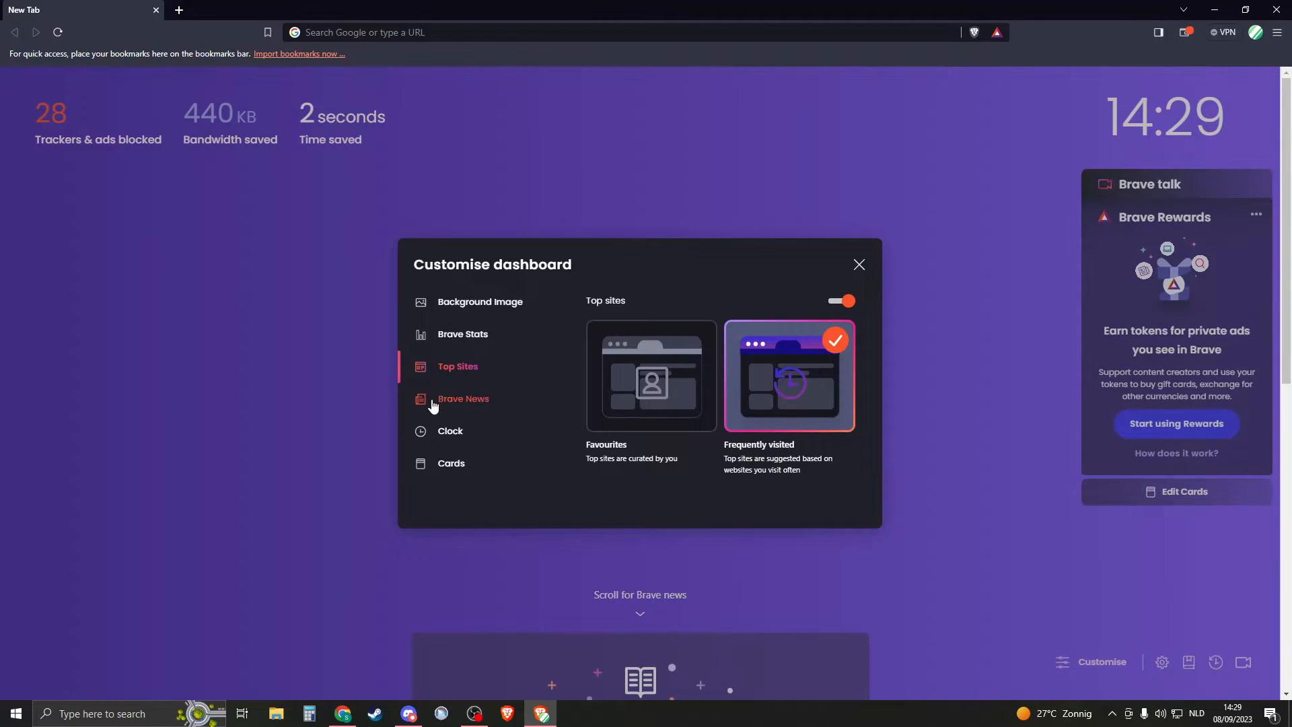
pyautogui.click(450, 431)
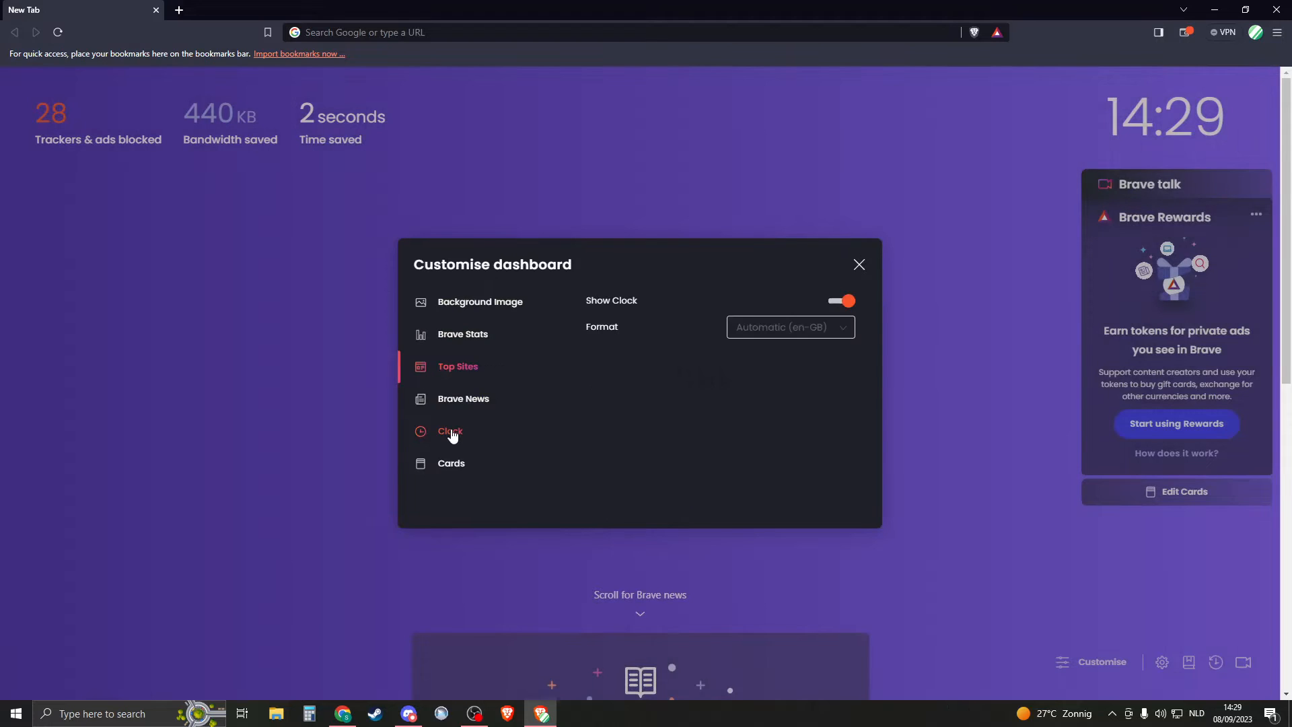
pyautogui.click(802, 327)
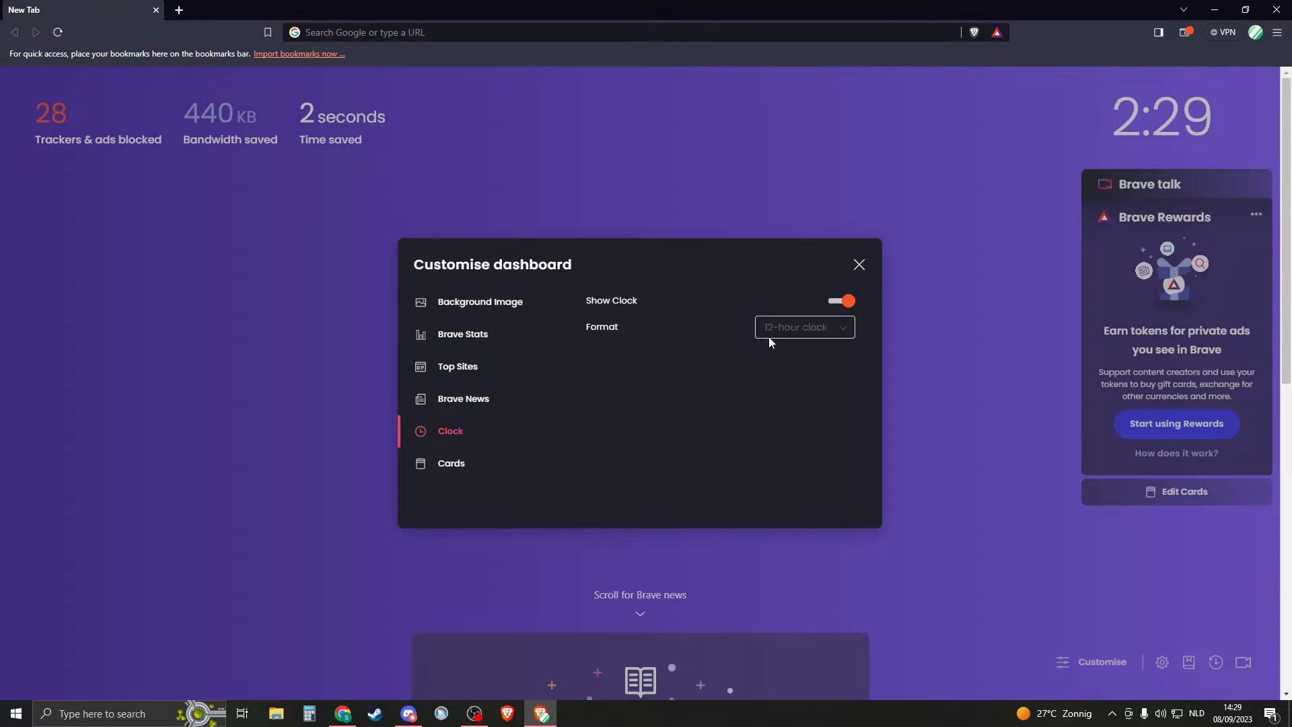
pyautogui.click(451, 461)
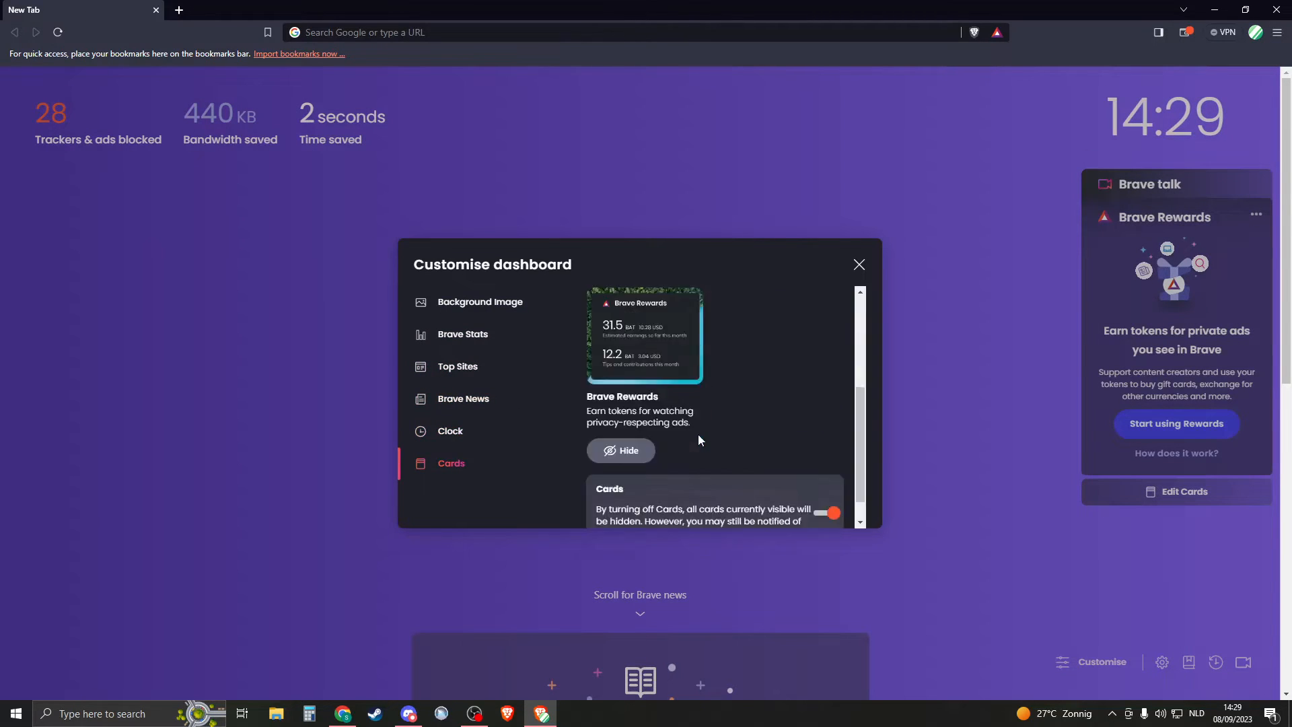
# Step: Close the Customise dashboard and bring up the browser's main menu
pyautogui.click(859, 265)
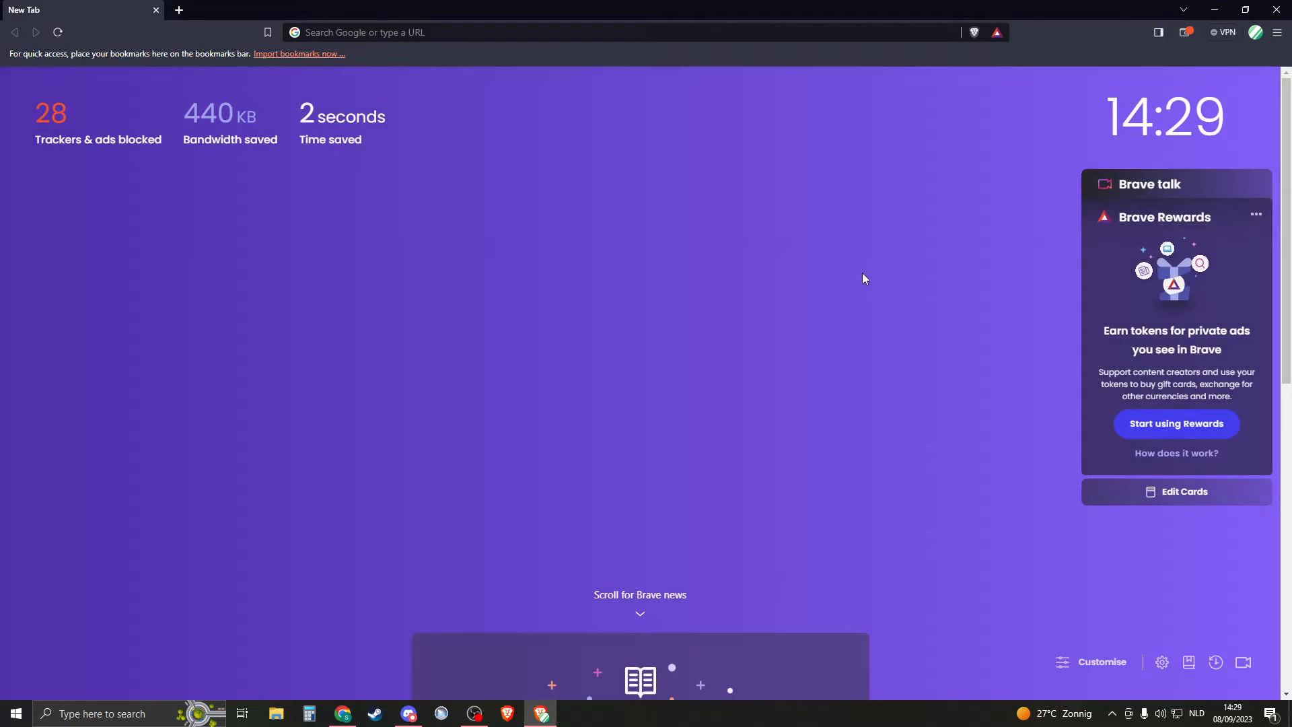
pyautogui.moveTo(868, 319)
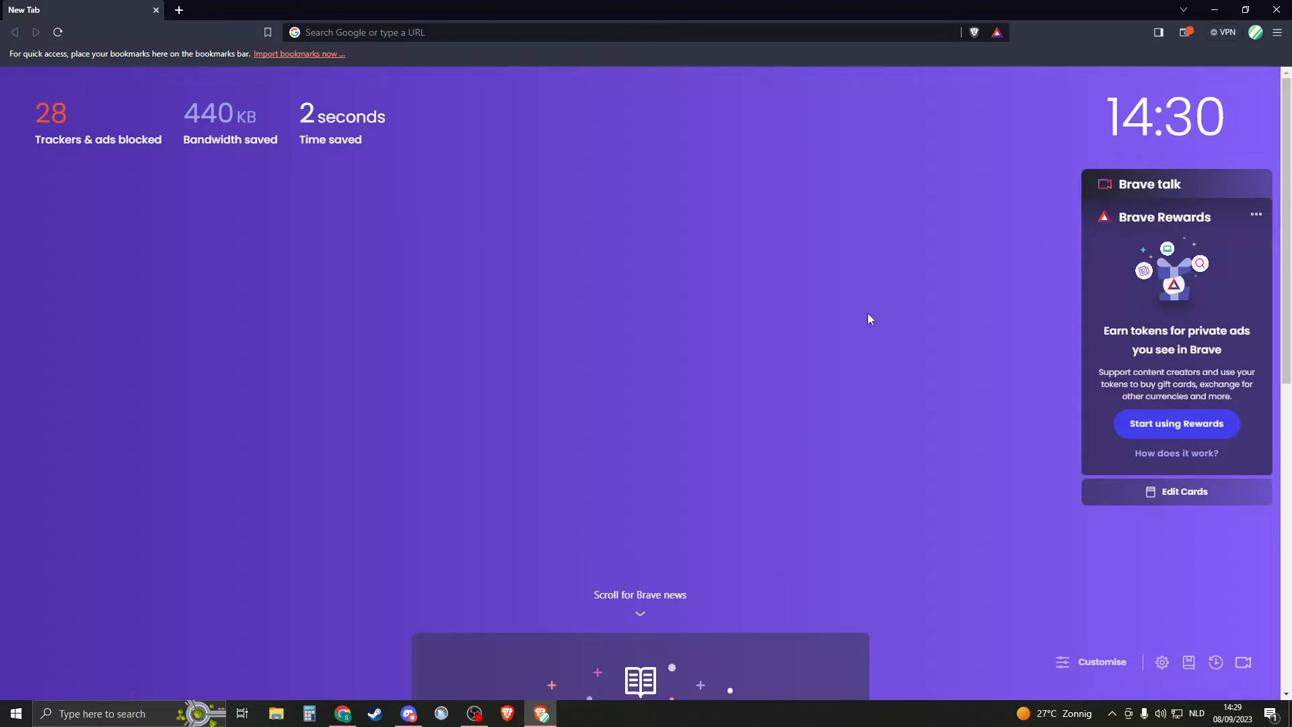
pyautogui.click(1276, 32)
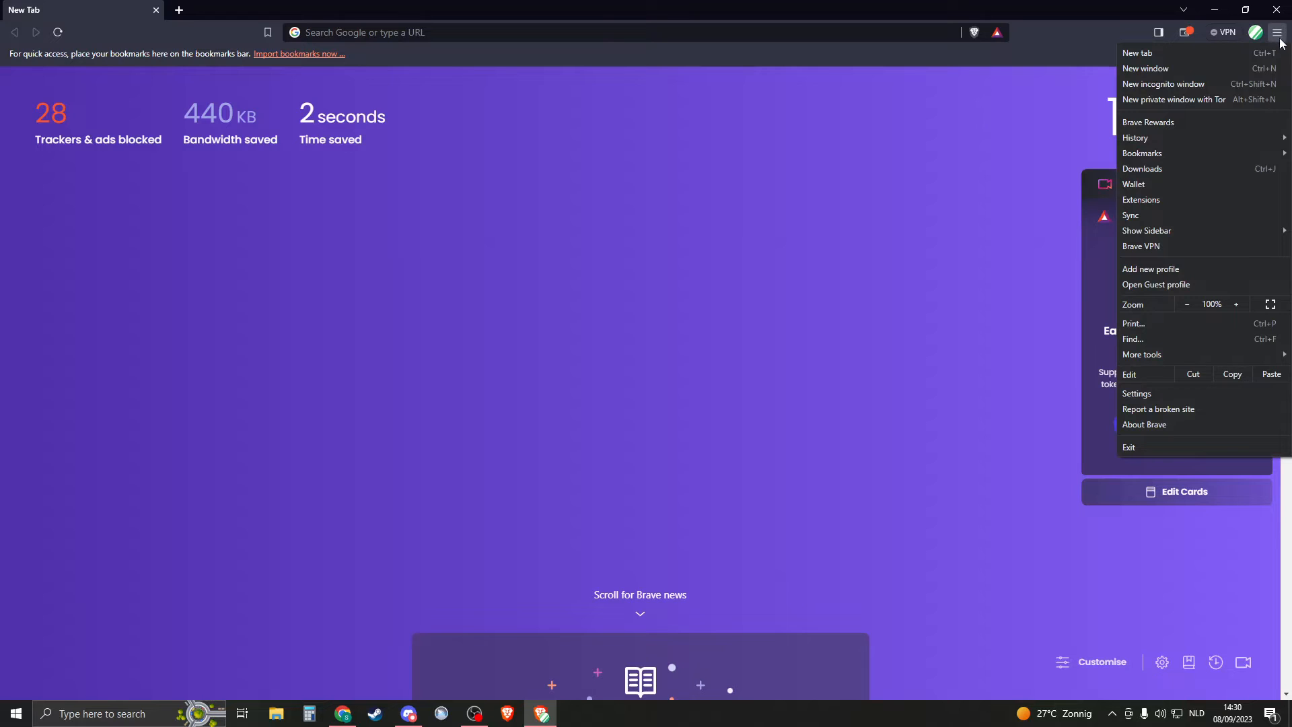
pyautogui.moveTo(1193, 393)
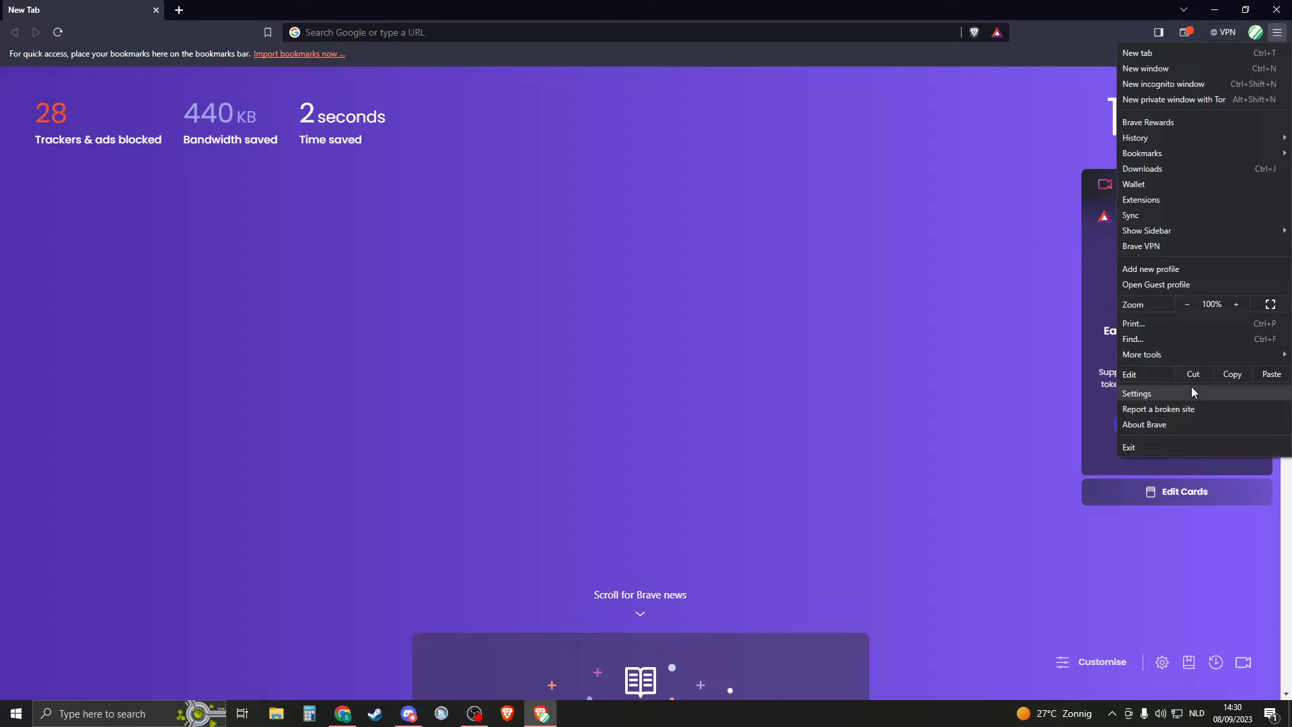
# Step: In Settings > New tab page, set new tabs to show the homepage
pyautogui.click(1137, 393)
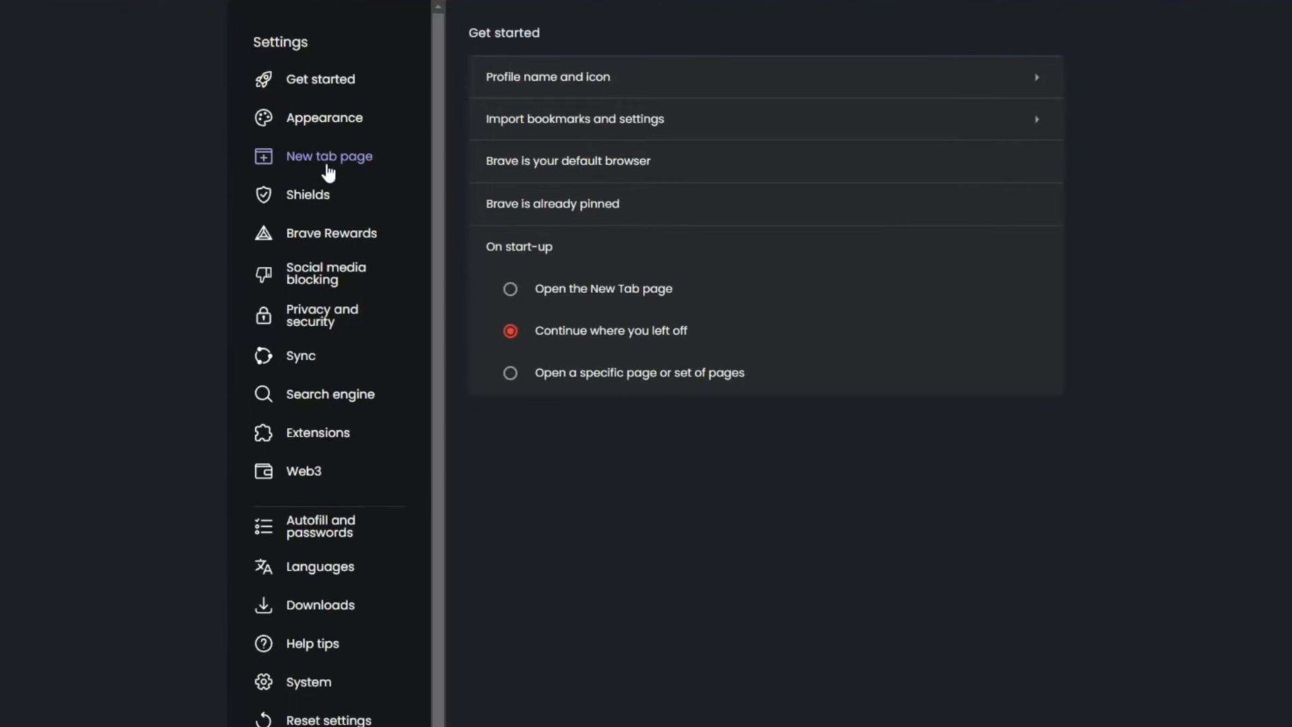
pyautogui.click(328, 156)
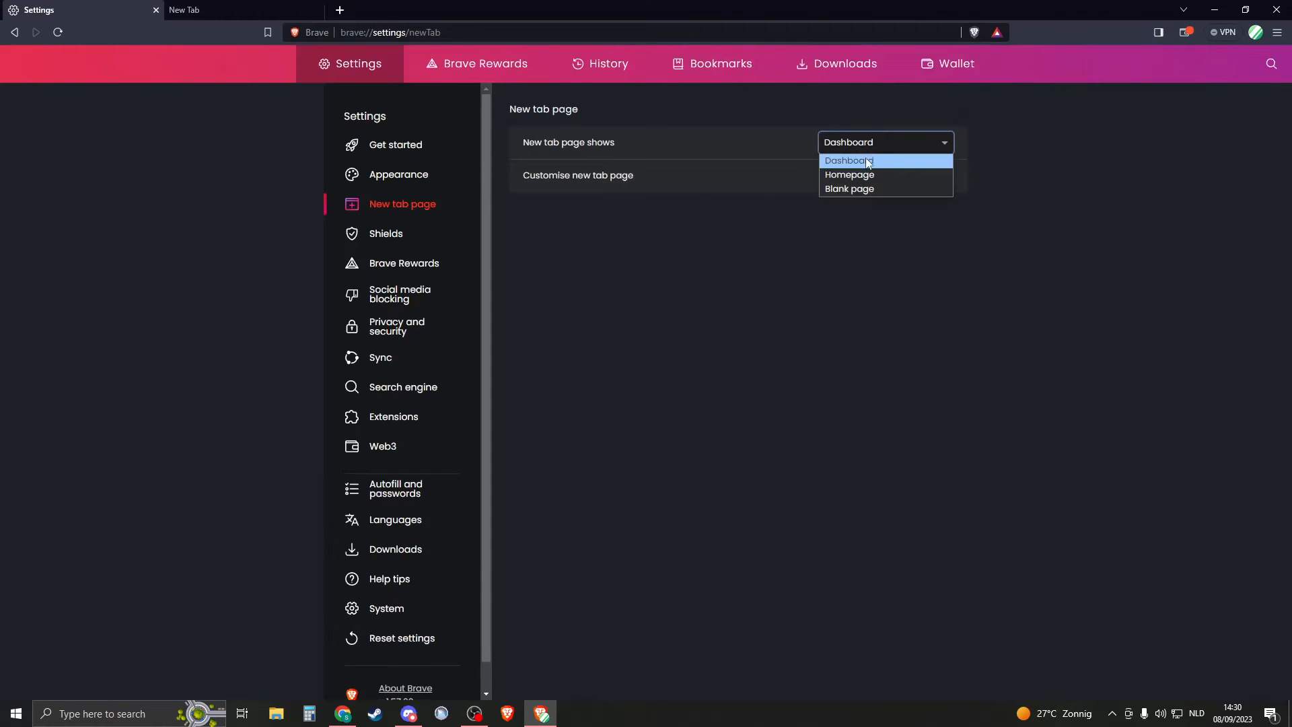
pyautogui.click(849, 188)
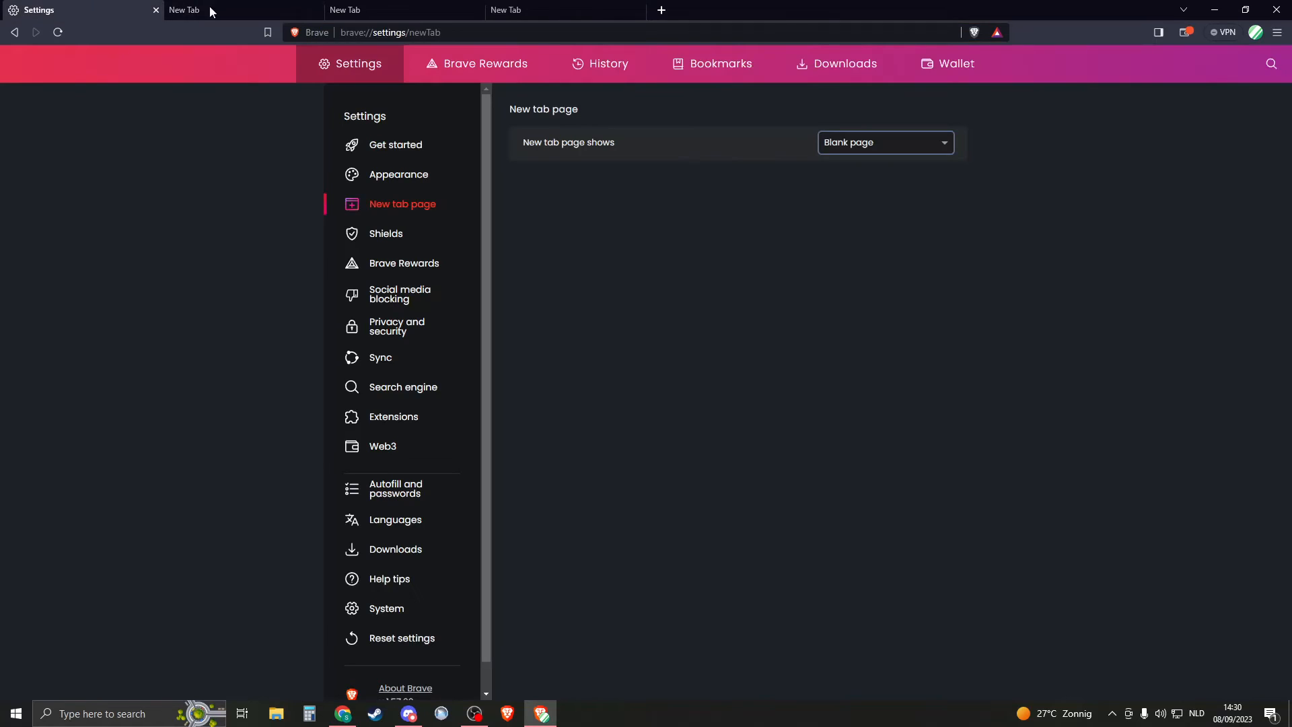
pyautogui.click(883, 141)
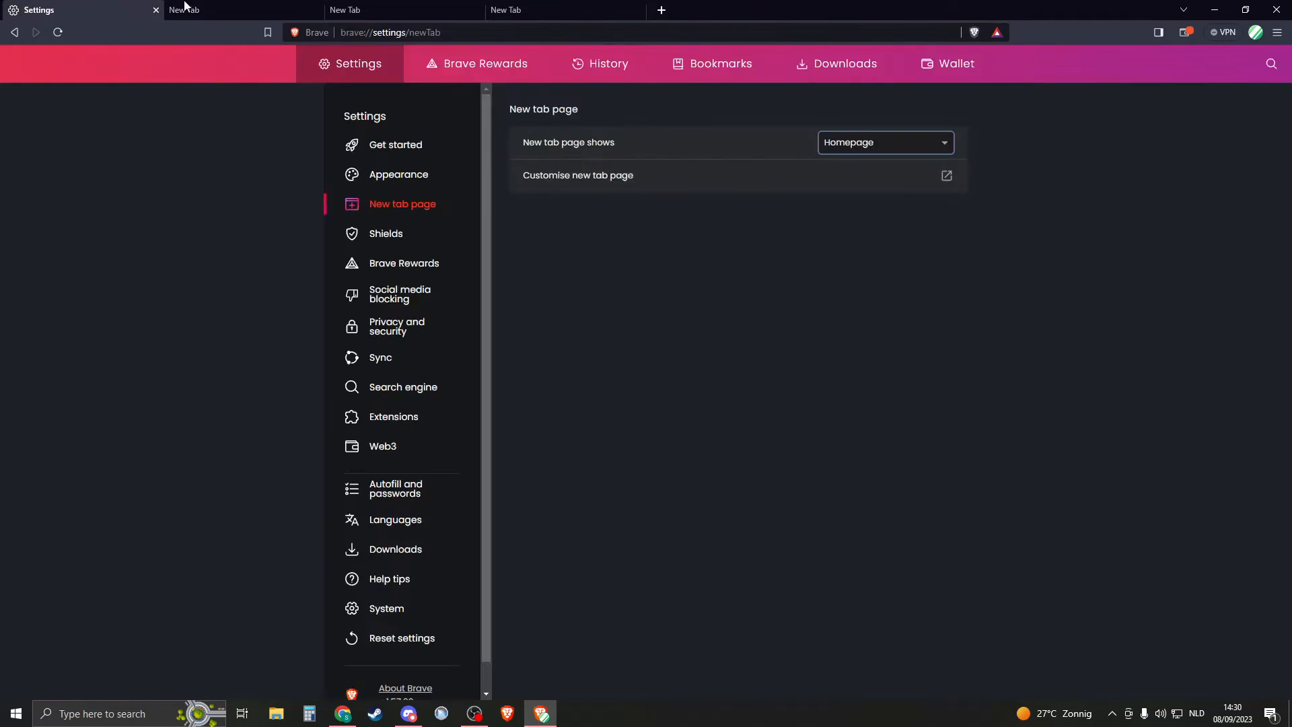
pyautogui.moveTo(398, 173)
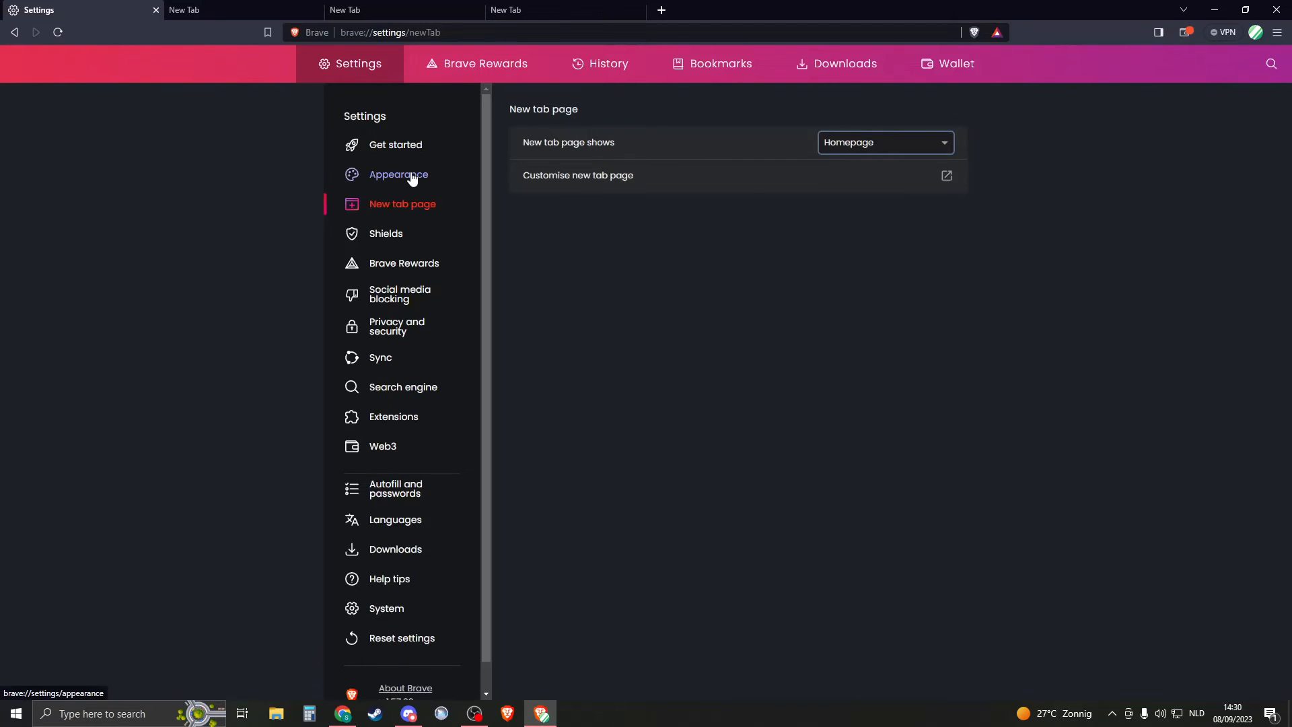
# Step: Enable Show Home button under Appearance and open YouTube in a new tab
pyautogui.click(398, 173)
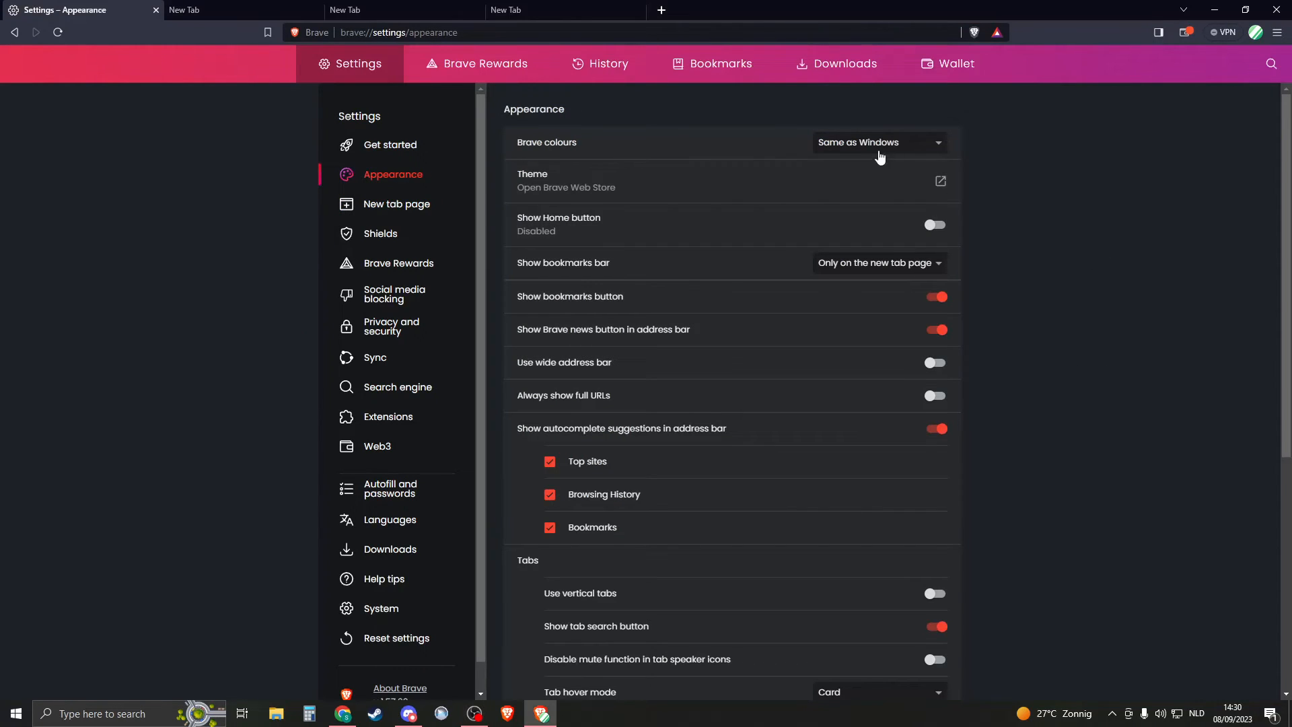
pyautogui.moveTo(934, 224)
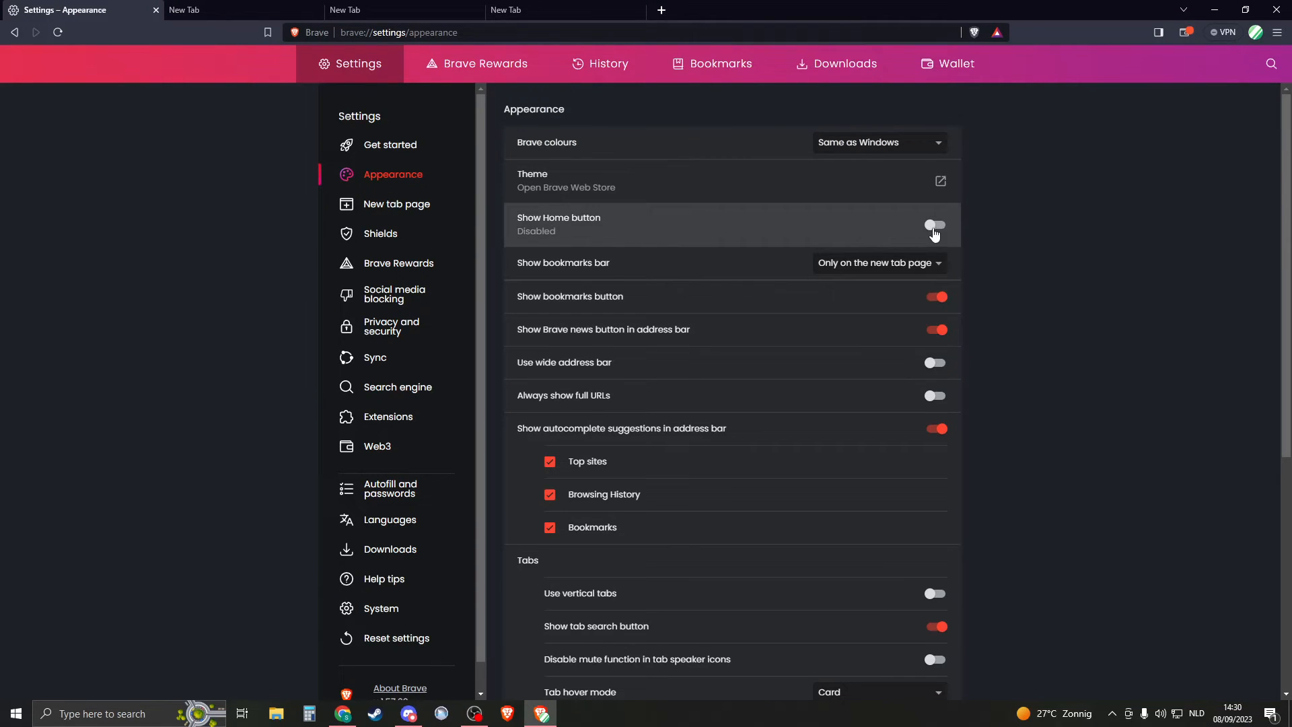
pyautogui.click(934, 225)
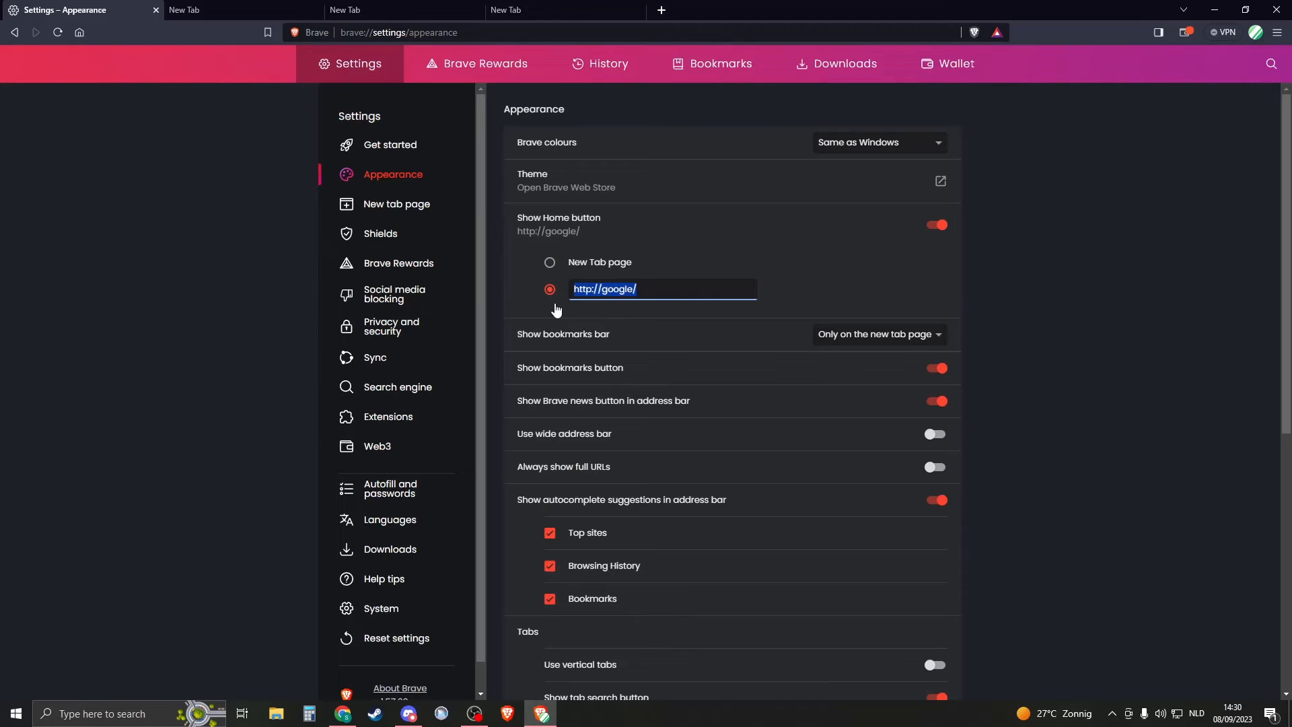
pyautogui.click(391, 326)
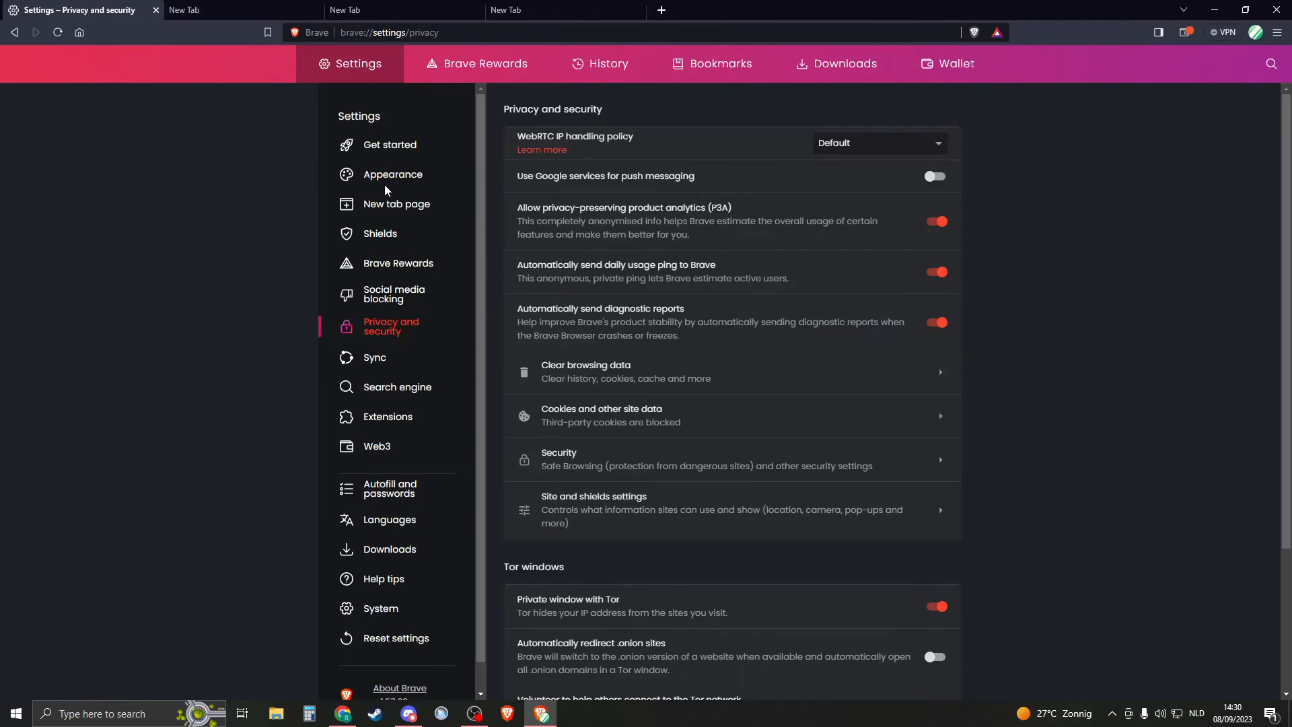
pyautogui.click(390, 144)
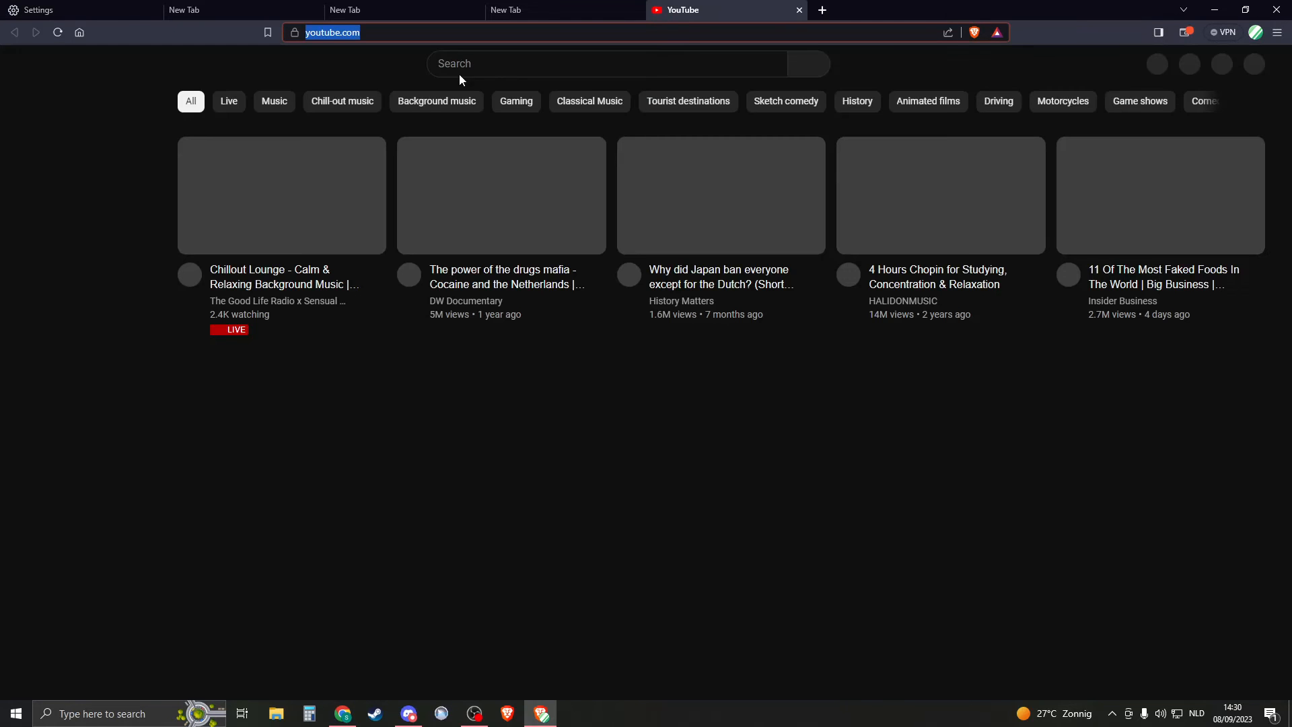
pyautogui.click(58, 32)
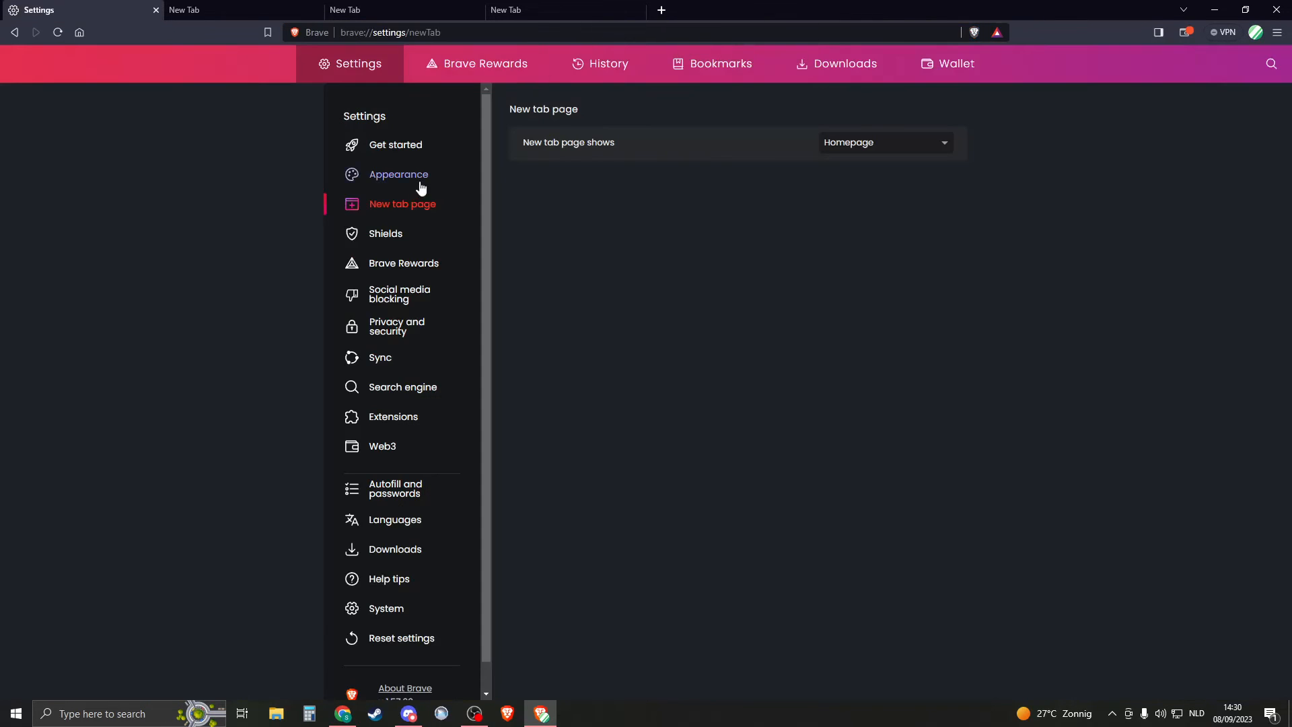
pyautogui.click(398, 174)
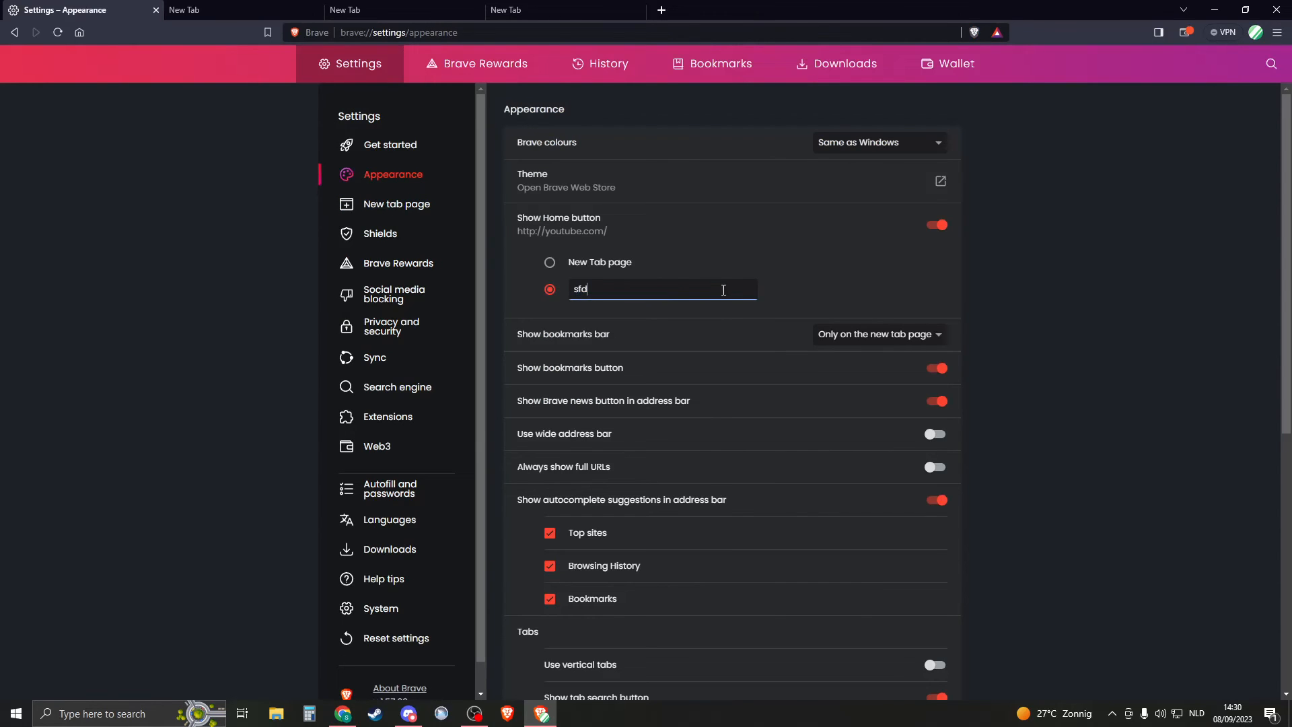
pyautogui.write('http://sfdsfdfsfsfdsdf/')
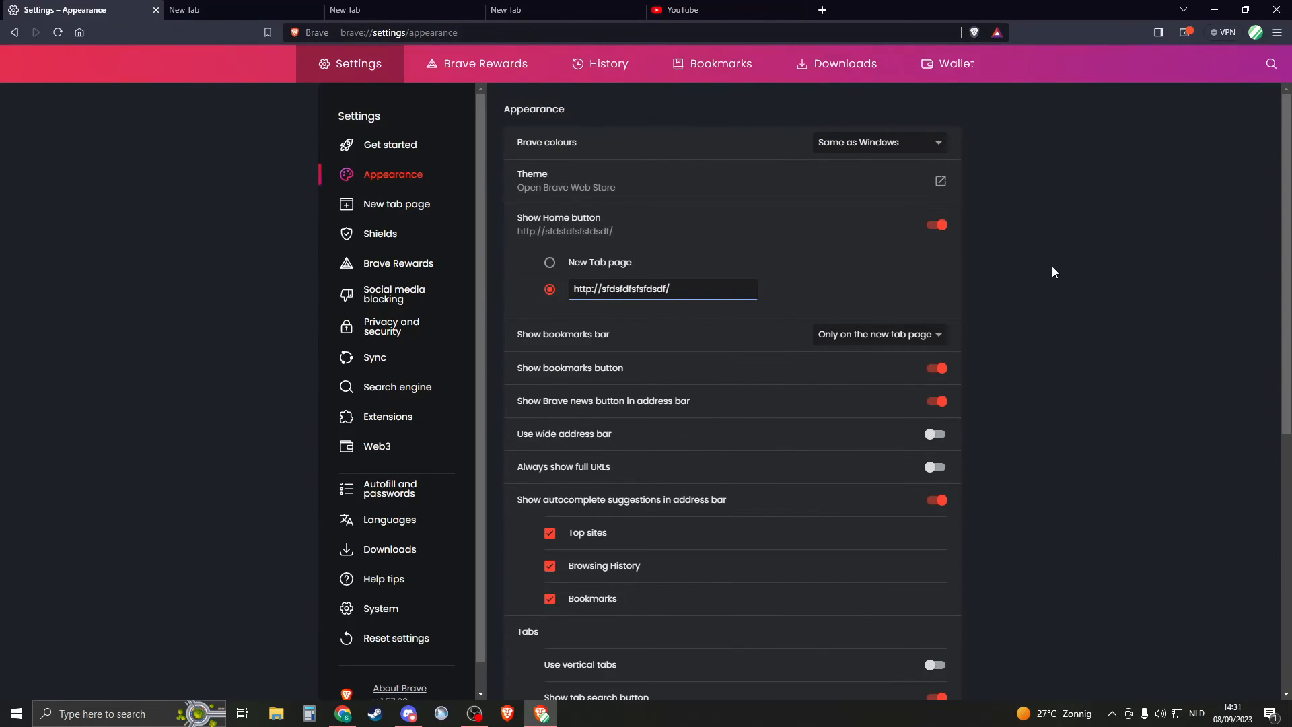
pyautogui.moveTo(396, 203)
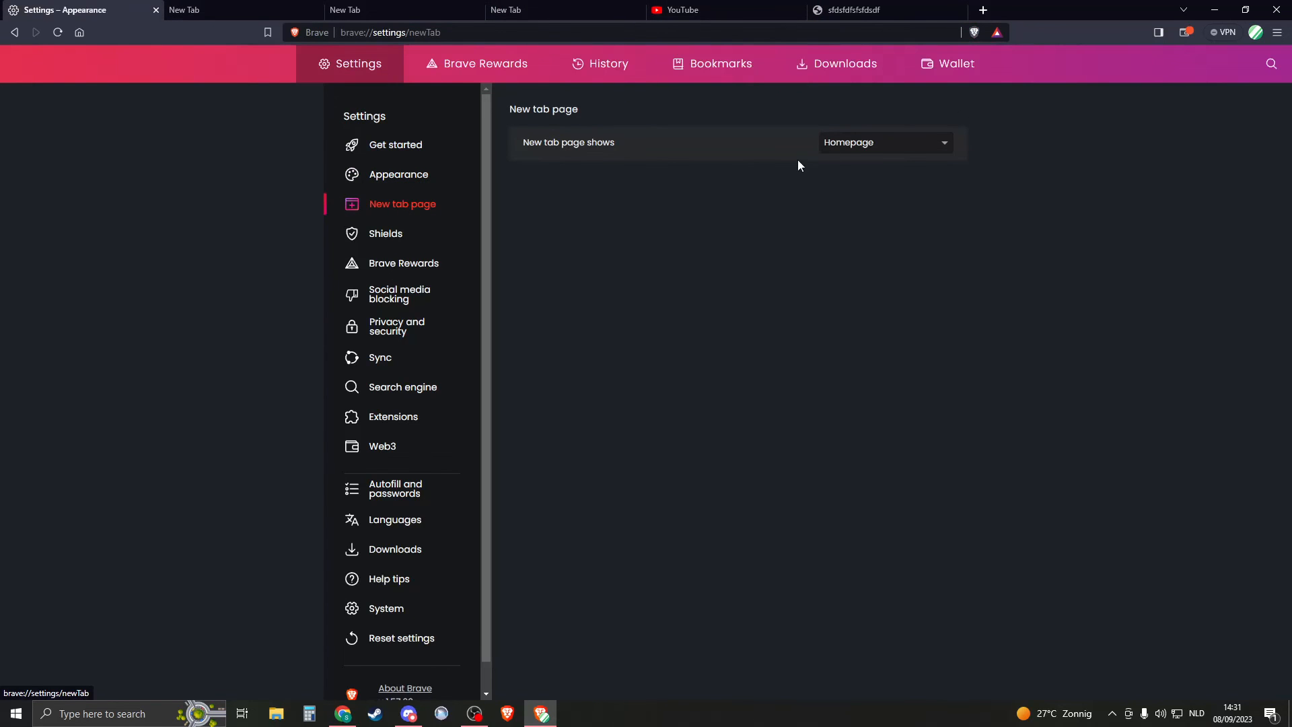
pyautogui.click(884, 141)
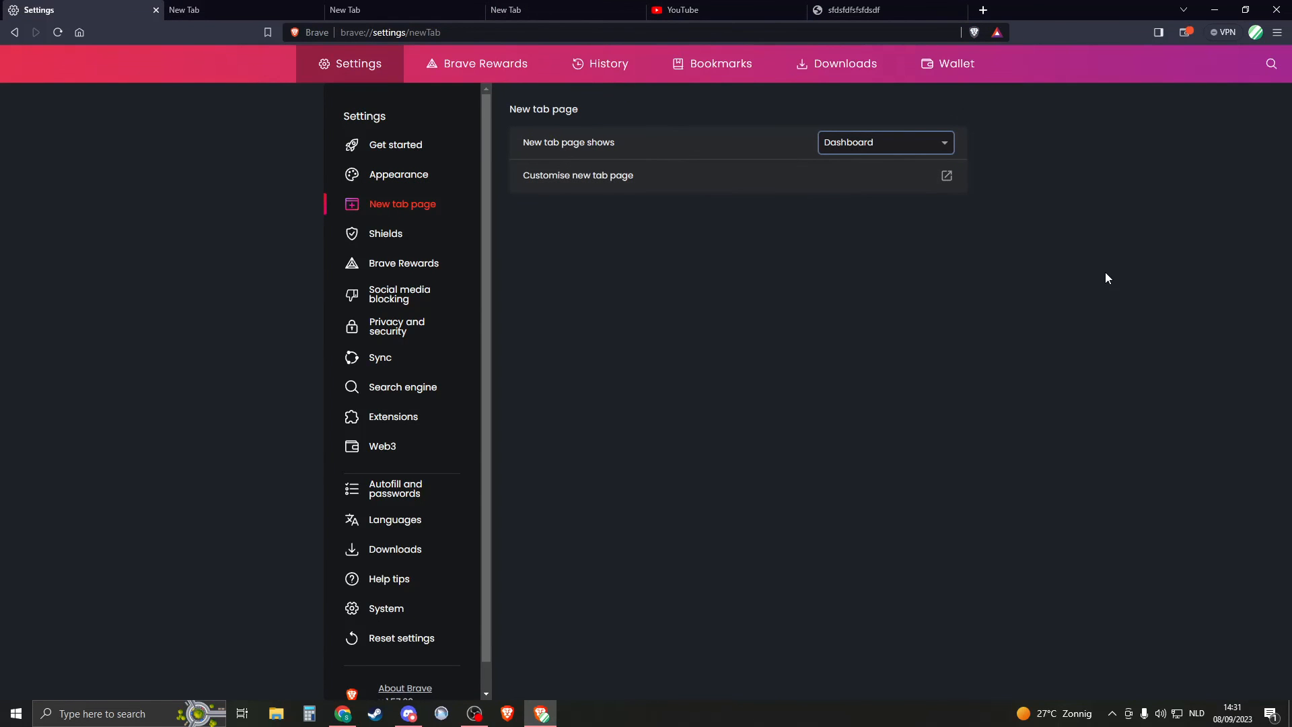